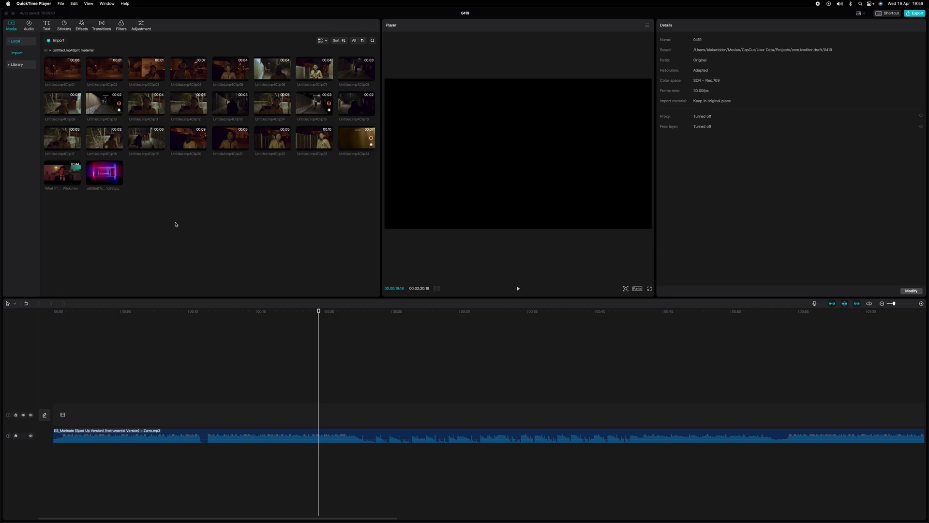
mouse_move(307, 195)
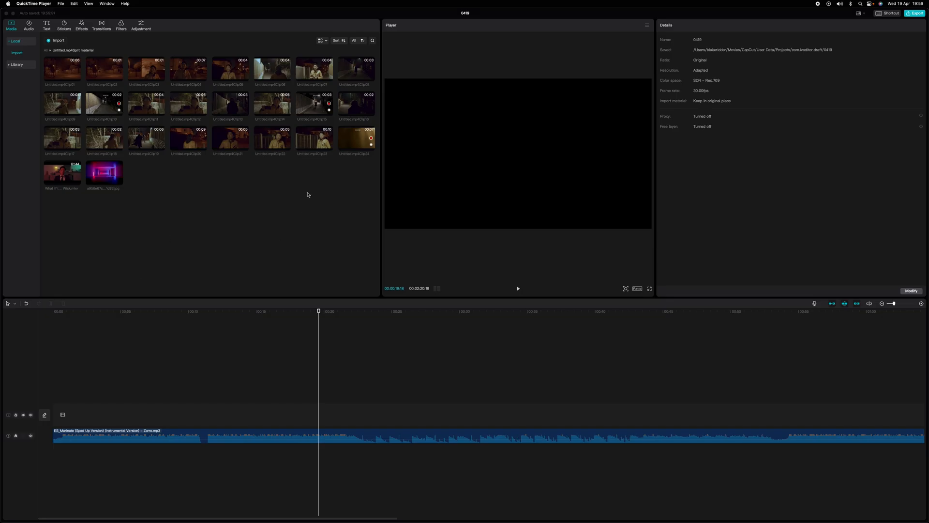
mouse_move(253, 231)
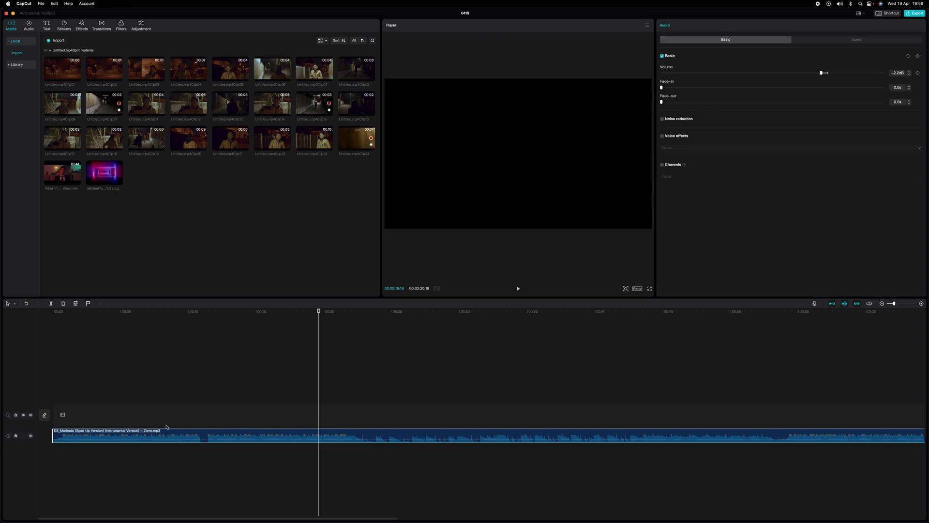
mouse_move(53, 316)
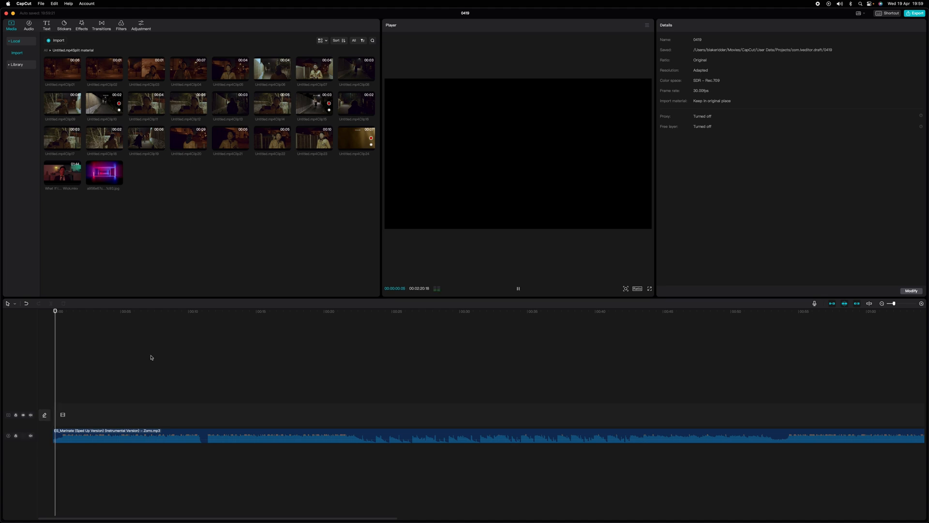
Step: Select the music track and add automatic Beat 1 beat markers to it
click(79, 311)
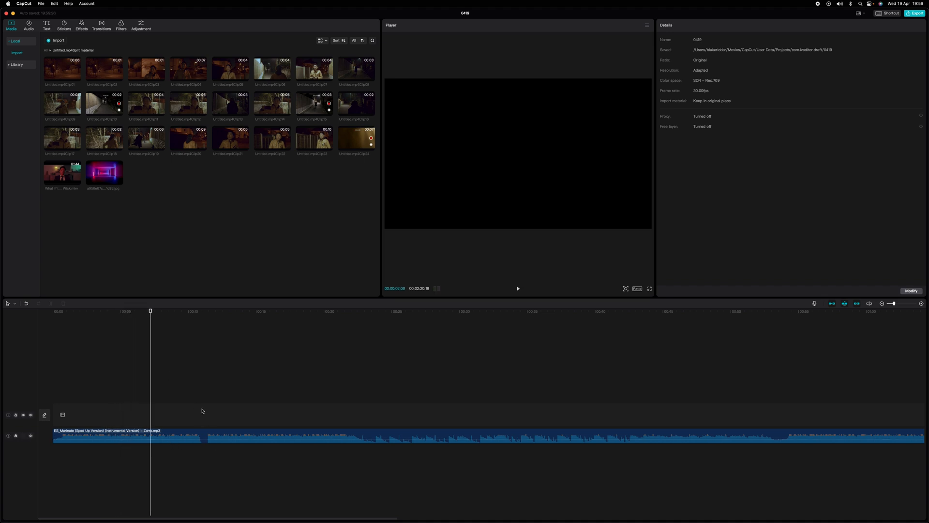
mouse_move(171, 373)
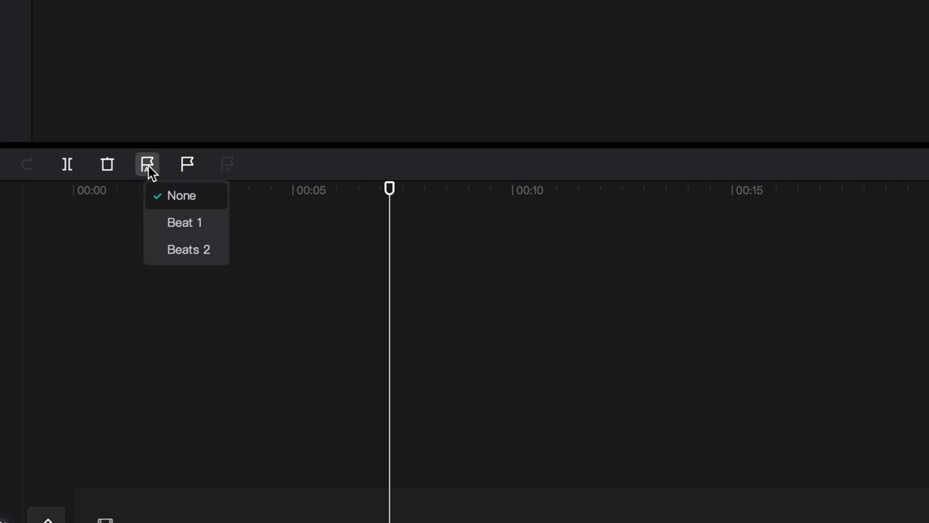
mouse_move(185, 224)
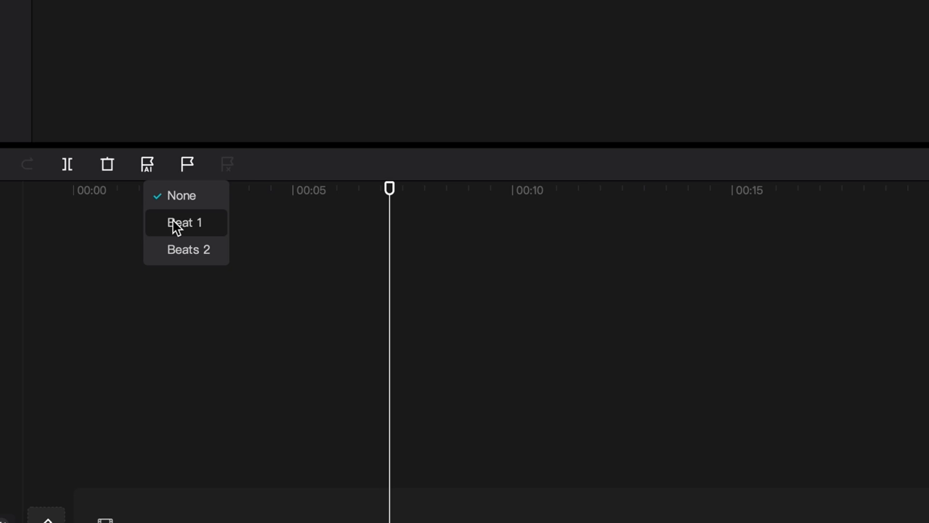
click(186, 223)
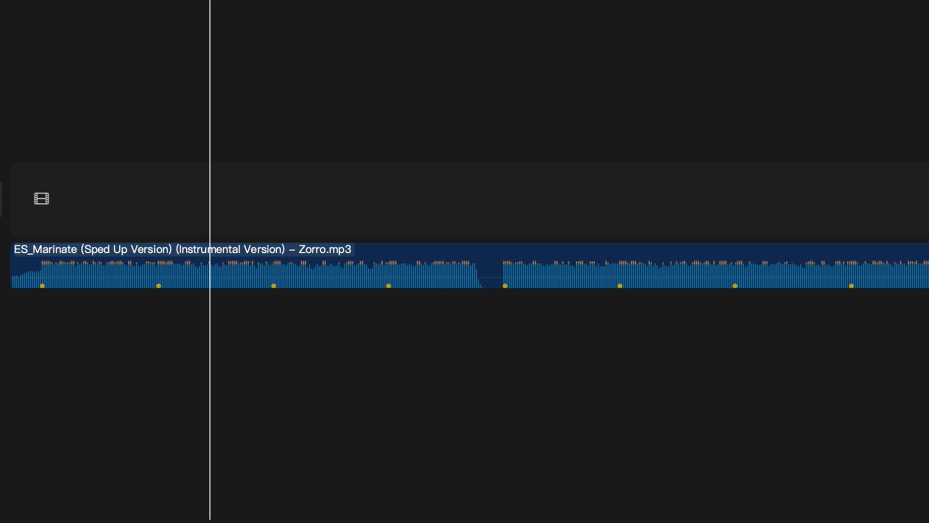
click(235, 261)
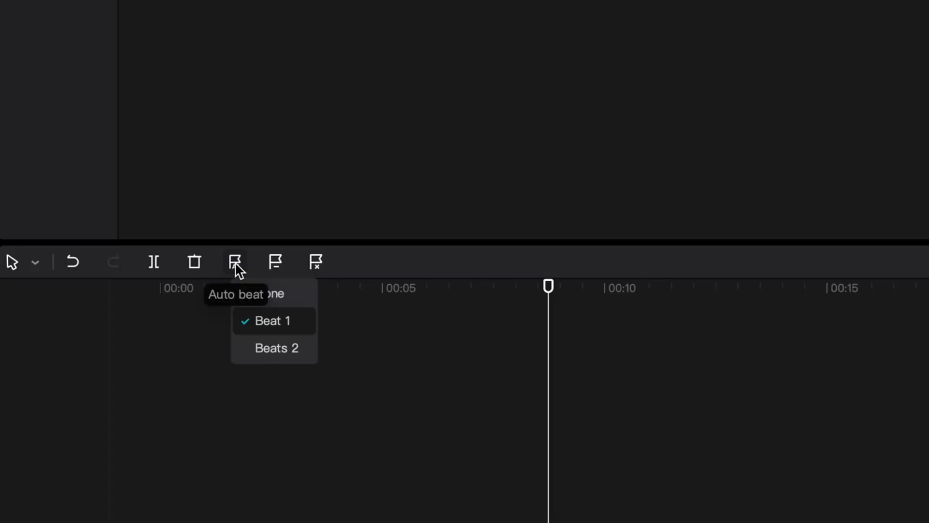
click(271, 320)
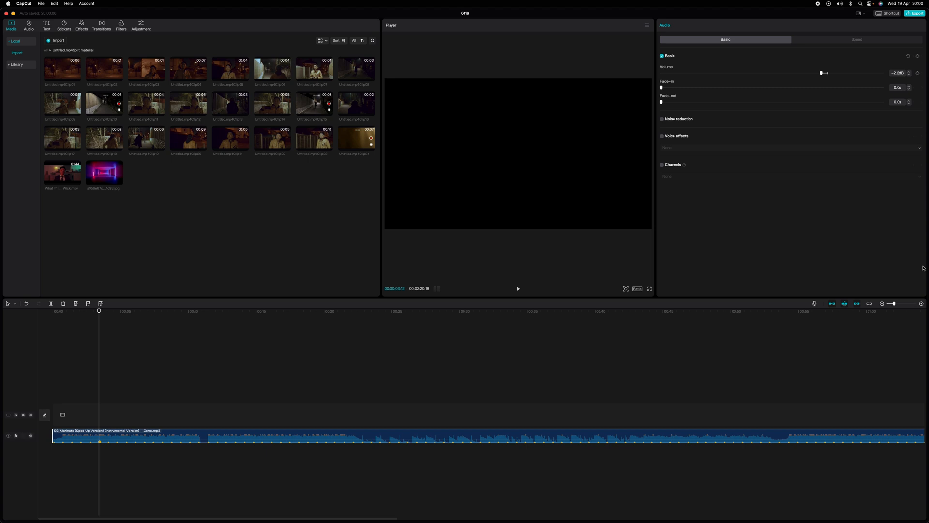
Step: Zoom into the timeline to see the Beat 1 markers more closely
drag(888, 304, 896, 303)
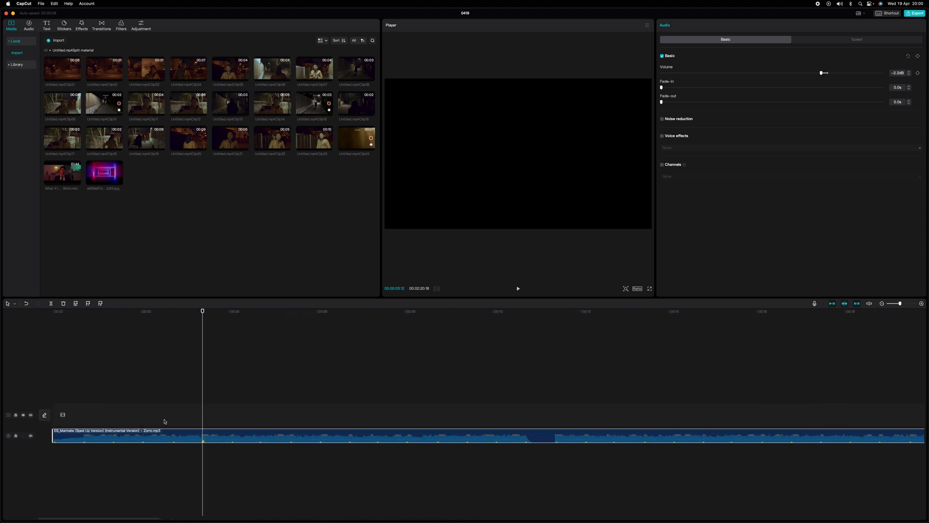
mouse_move(90, 86)
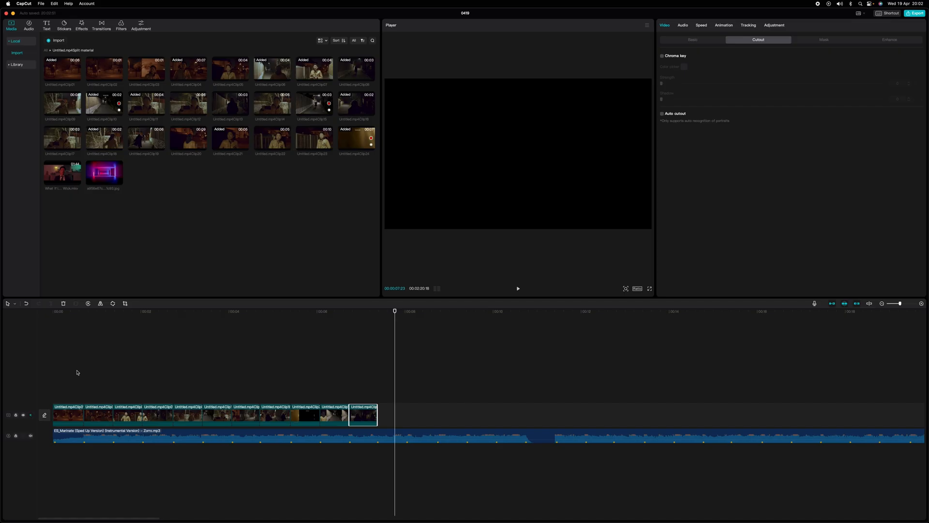
mouse_move(145, 367)
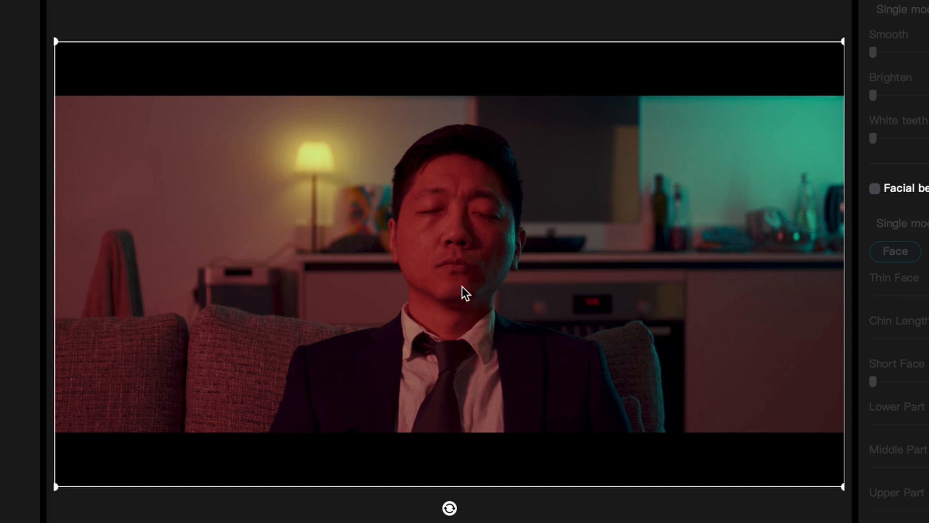
mouse_move(270, 438)
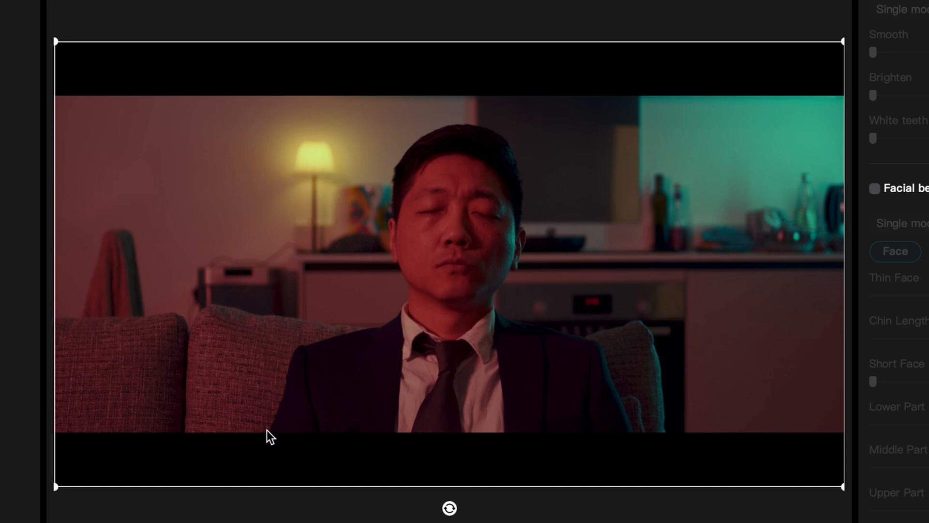
mouse_move(291, 380)
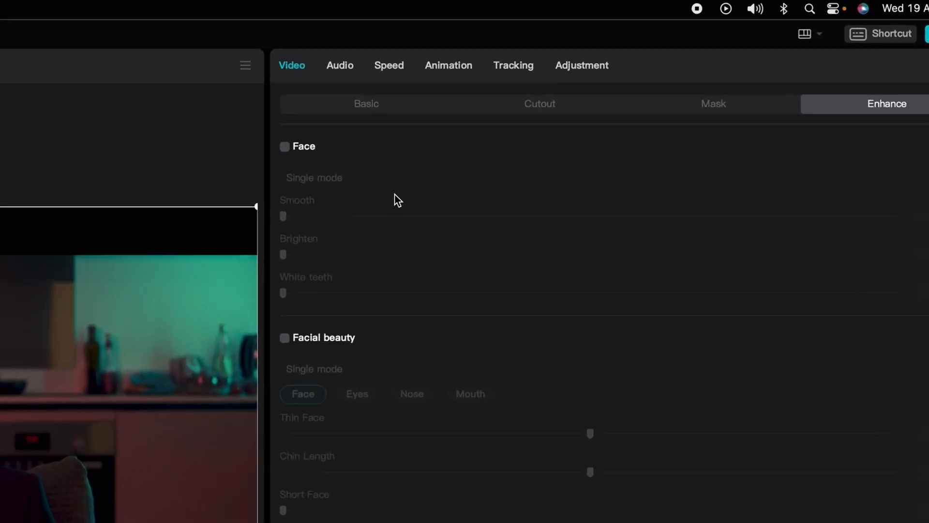
Step: Turn on Auto cutout for the man-on-sofa clip, leaving only his figure
click(461, 127)
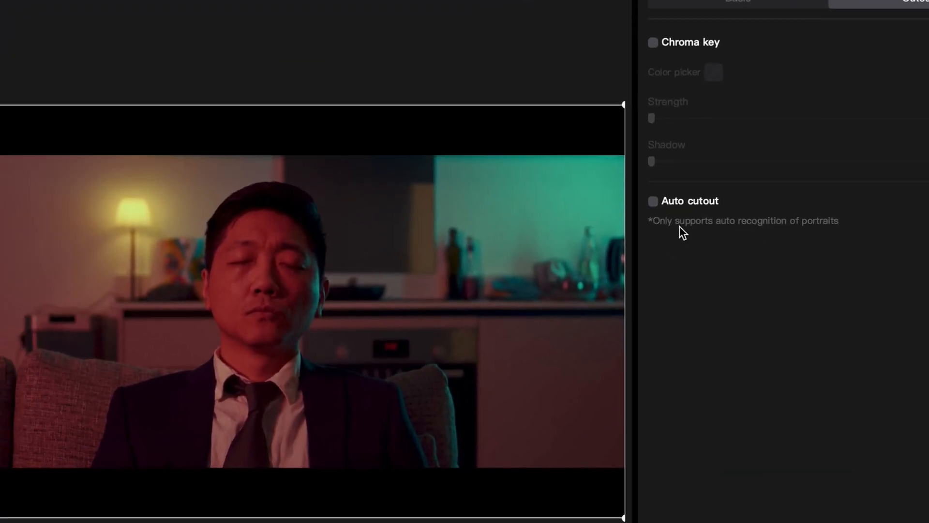
click(653, 201)
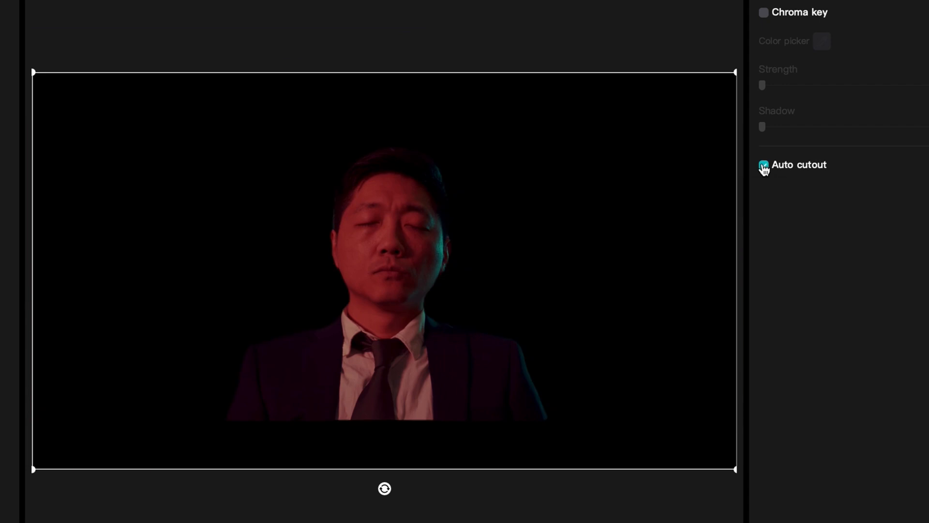
click(764, 164)
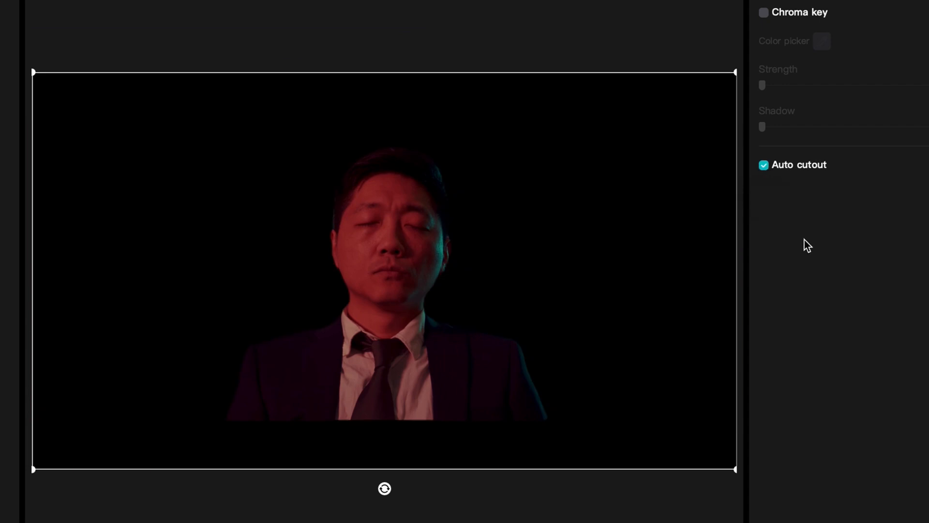
mouse_move(249, 516)
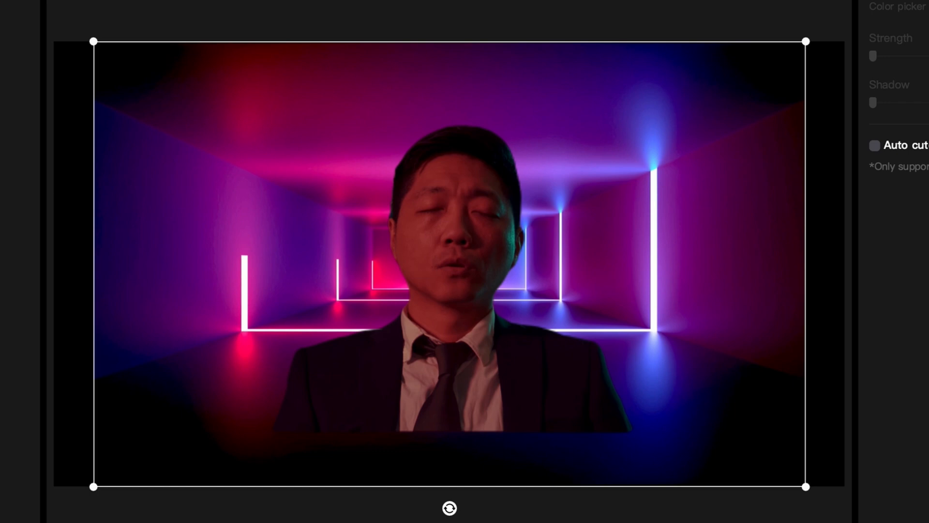
Step: Deselect the clip and play from about two seconds to preview the man over the corridor
click(874, 145)
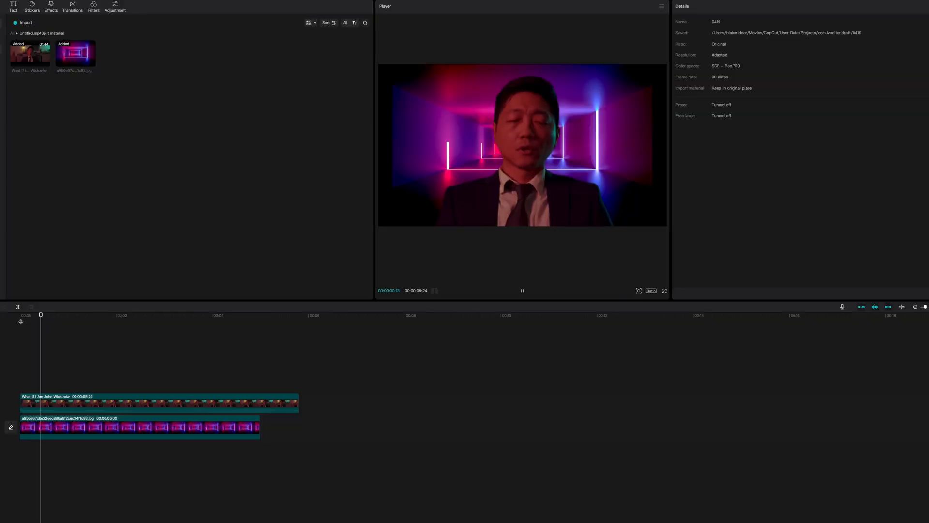
click(132, 314)
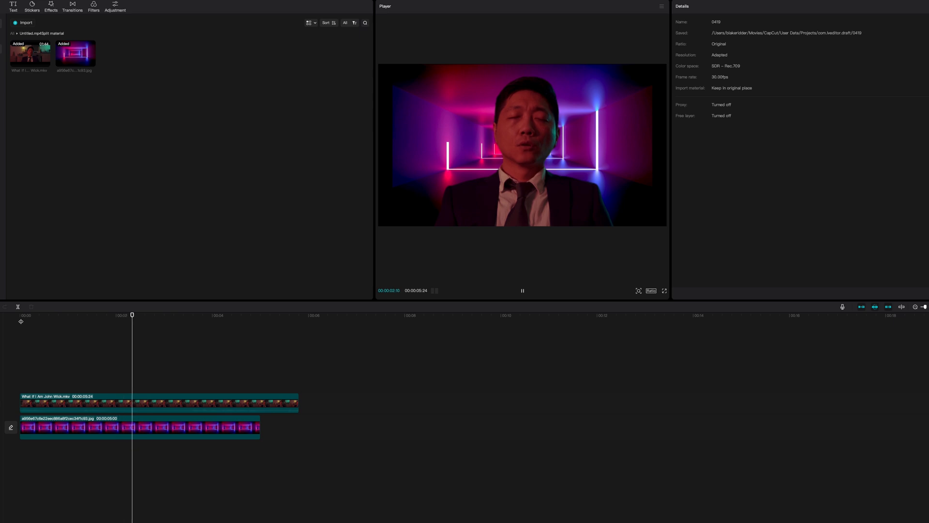